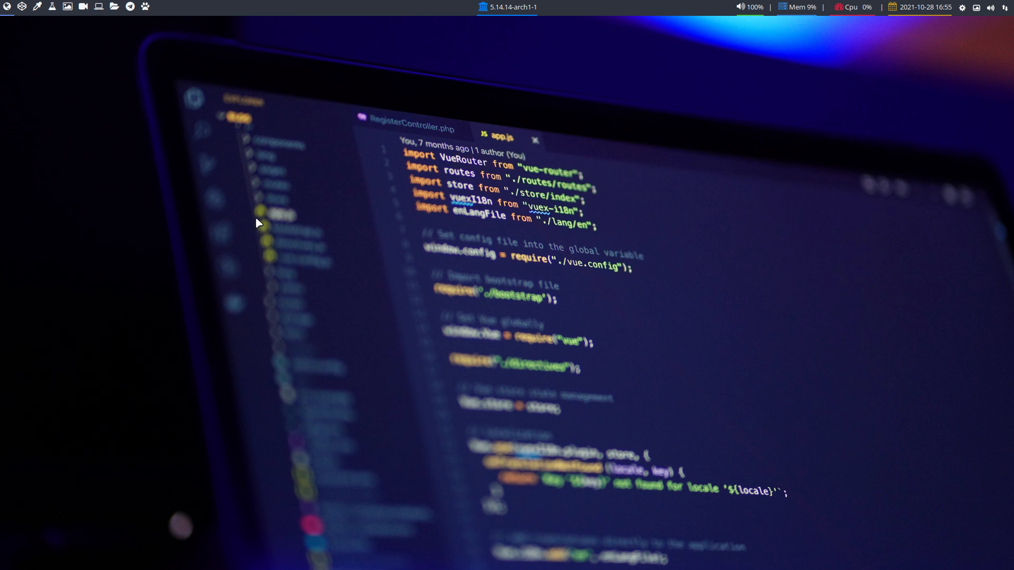
mouse_move(367, 208)
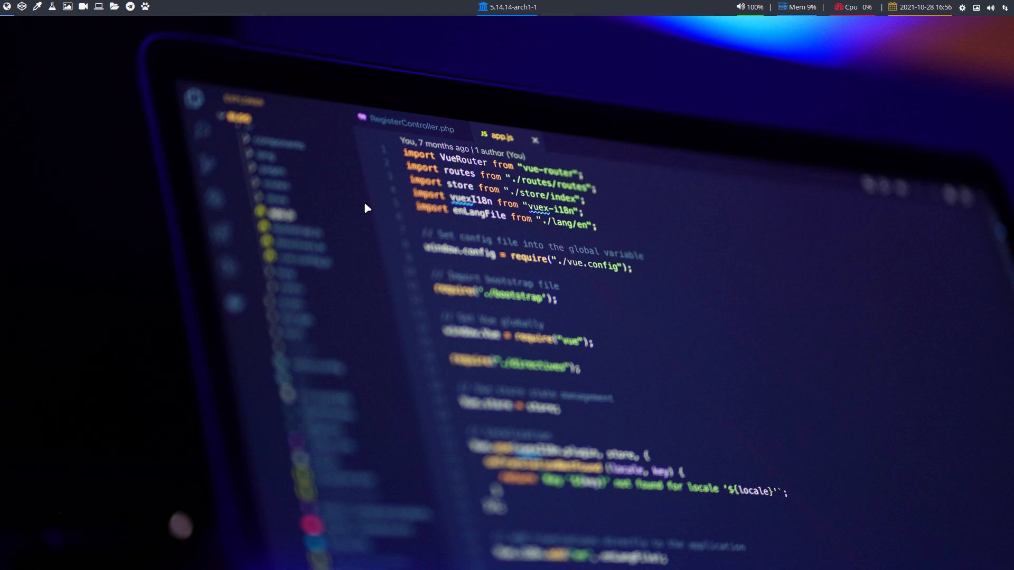
mouse_move(336, 206)
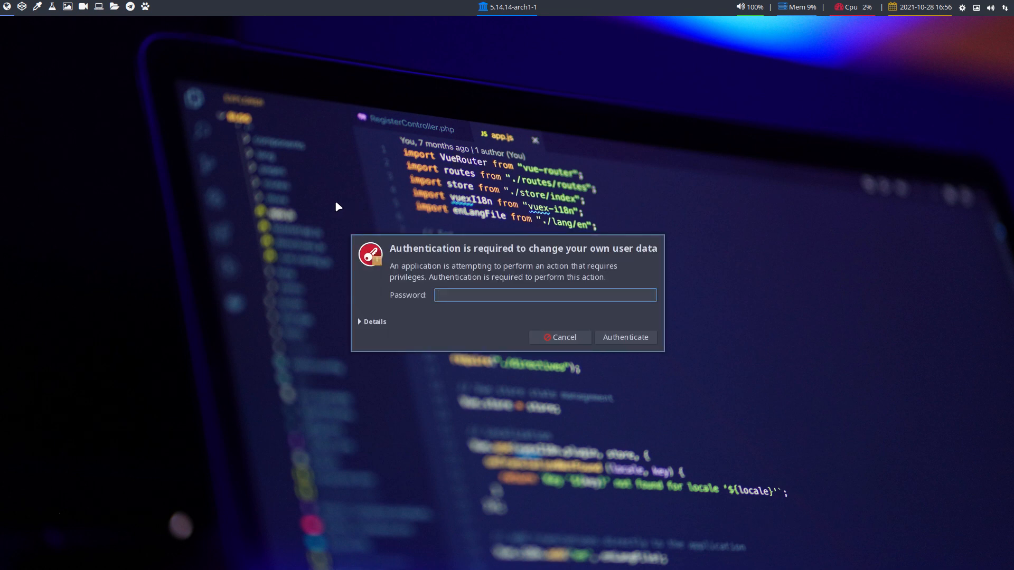
click(559, 336)
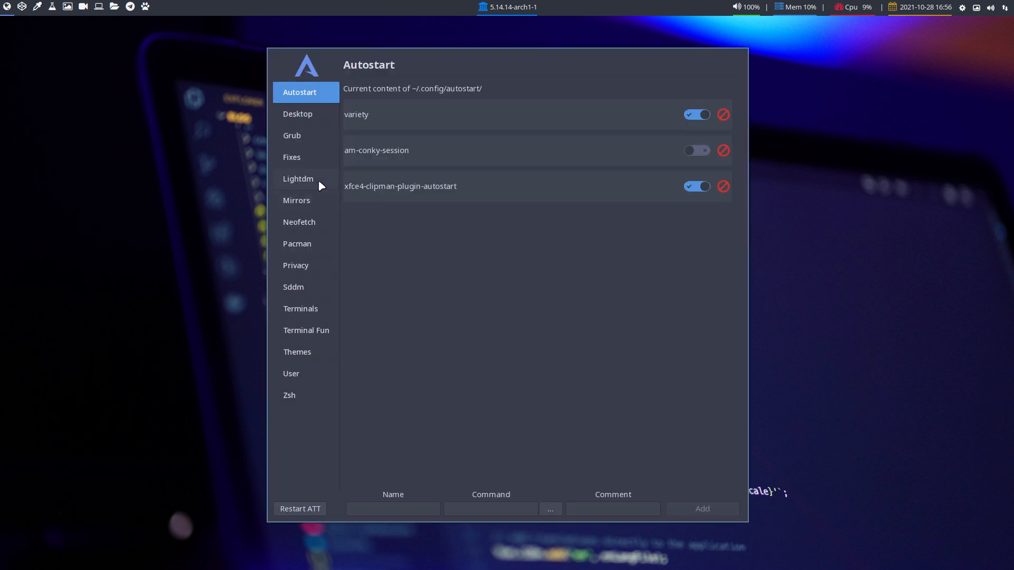
click(298, 179)
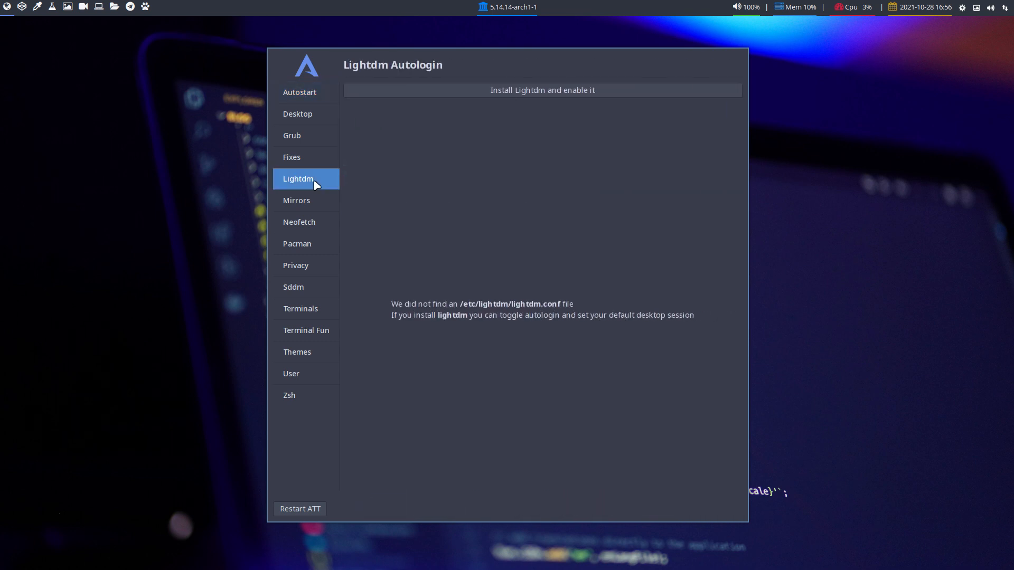
click(297, 113)
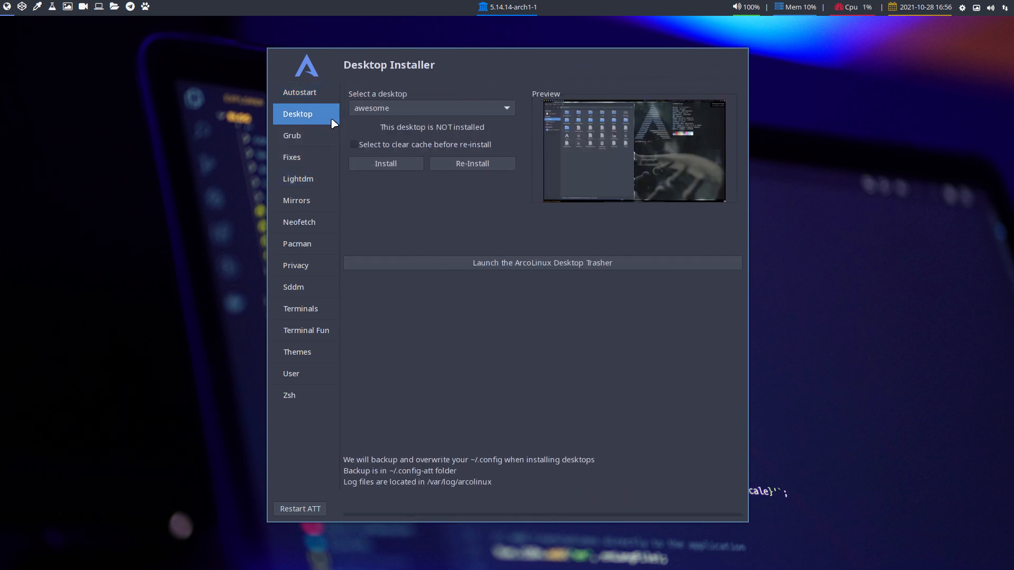
click(432, 108)
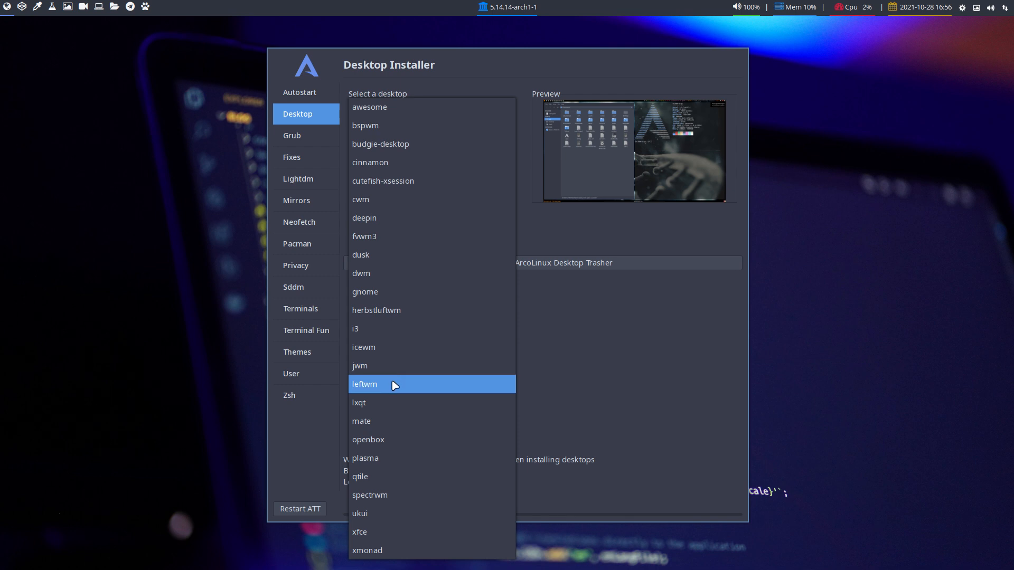
click(364, 384)
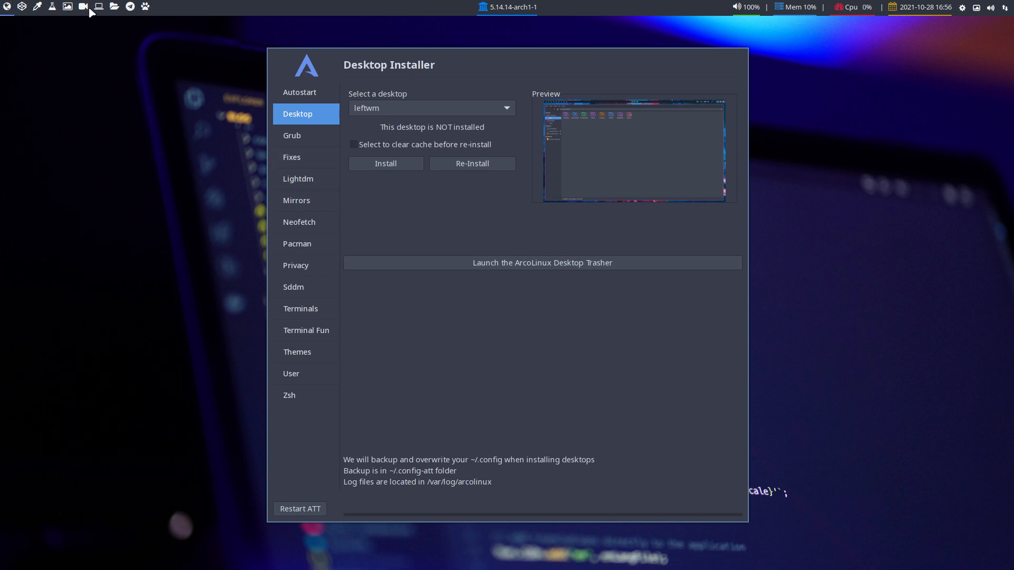
mouse_move(190, 149)
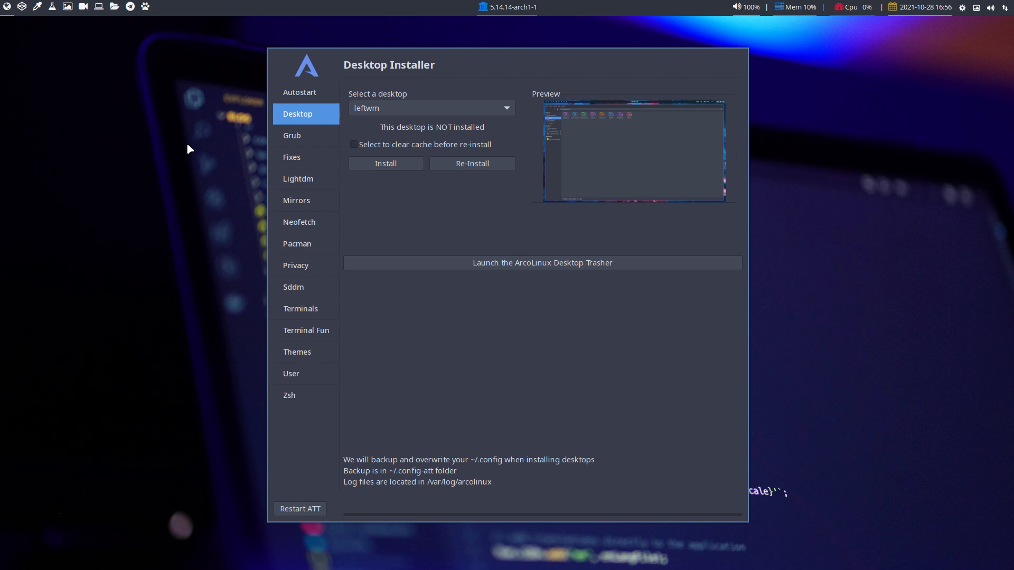
mouse_move(108, 83)
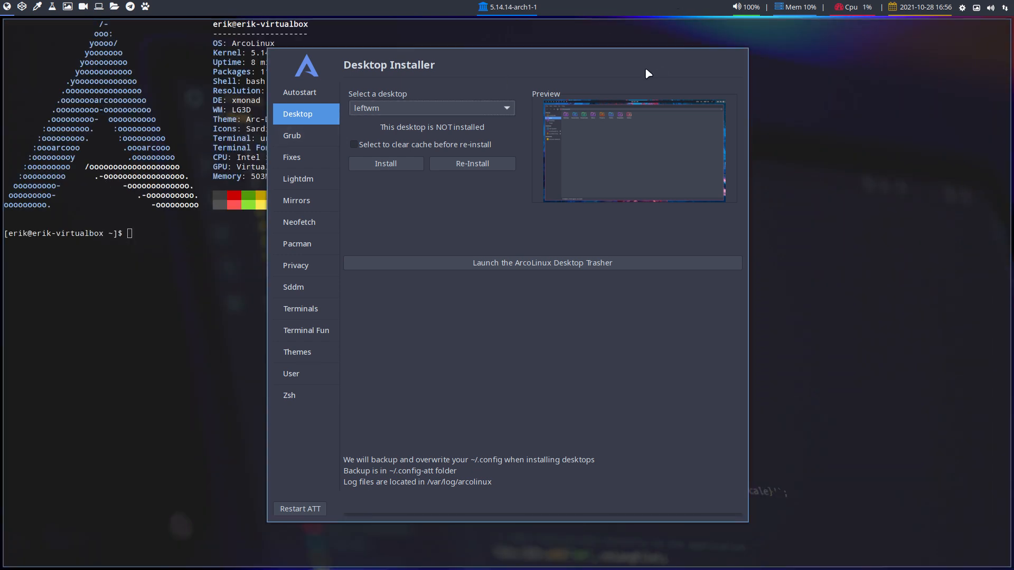
mouse_move(671, 68)
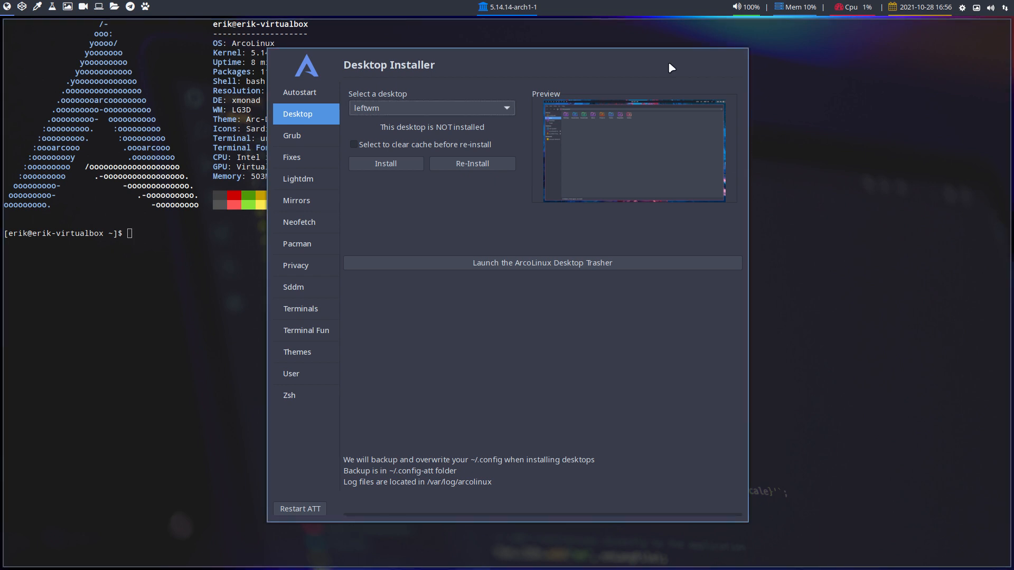
mouse_move(724, 67)
text(xd)
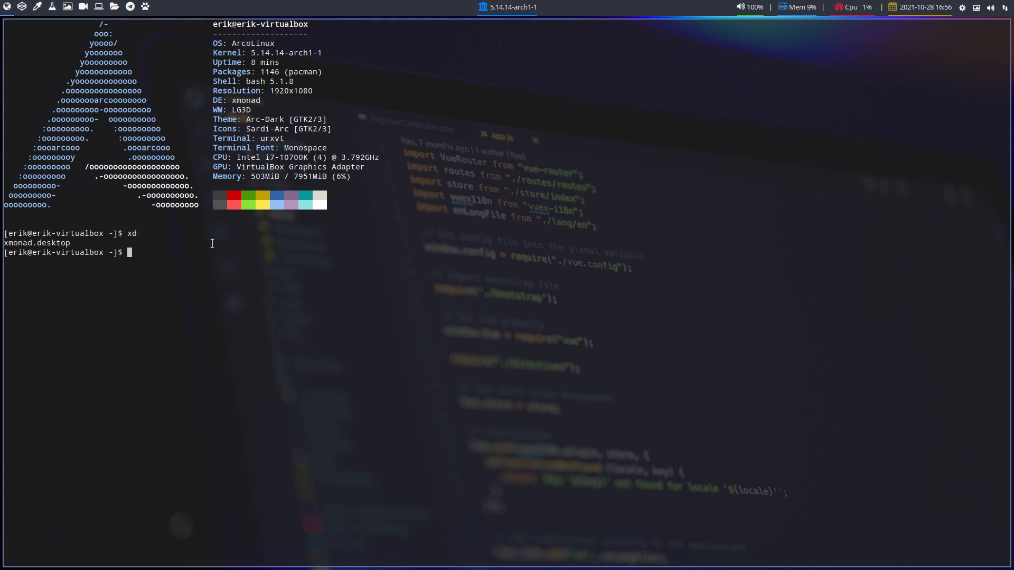
Step: Relaunch the Tweak Tool by running att in the terminal
text(att)
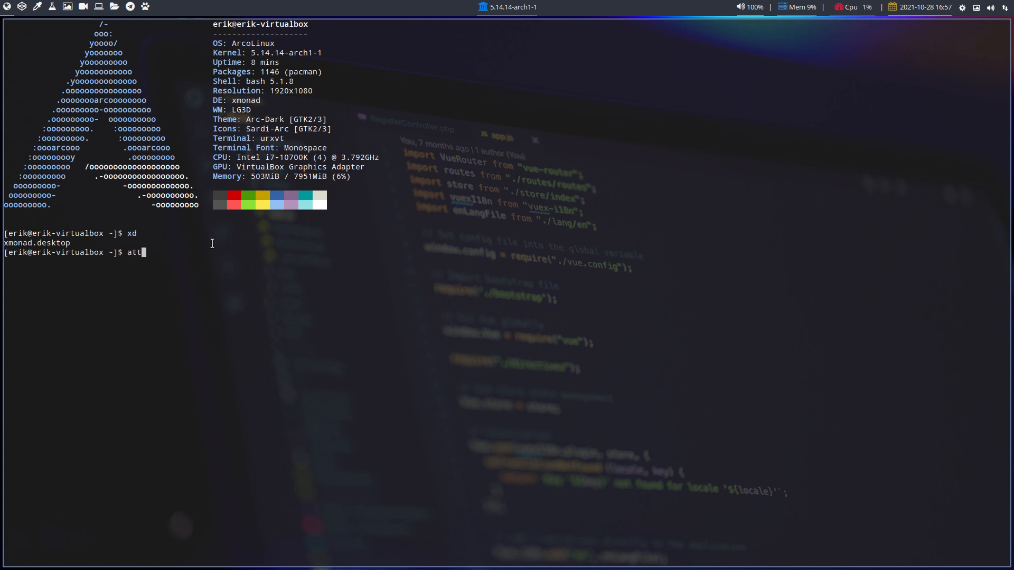
key(Return)
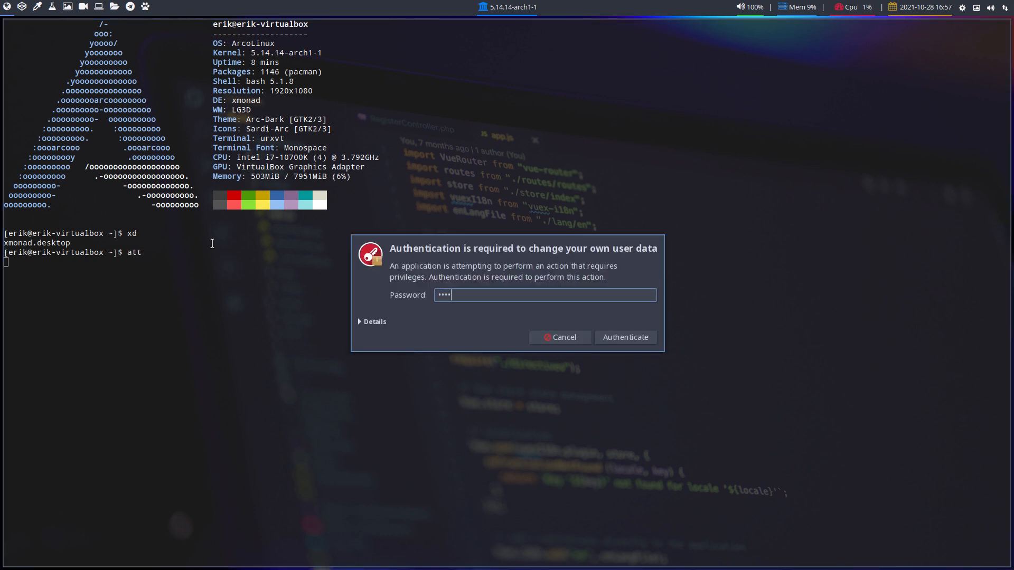
Step: Authenticate, select leftwm on the Desktop page, and install it
click(624, 337)
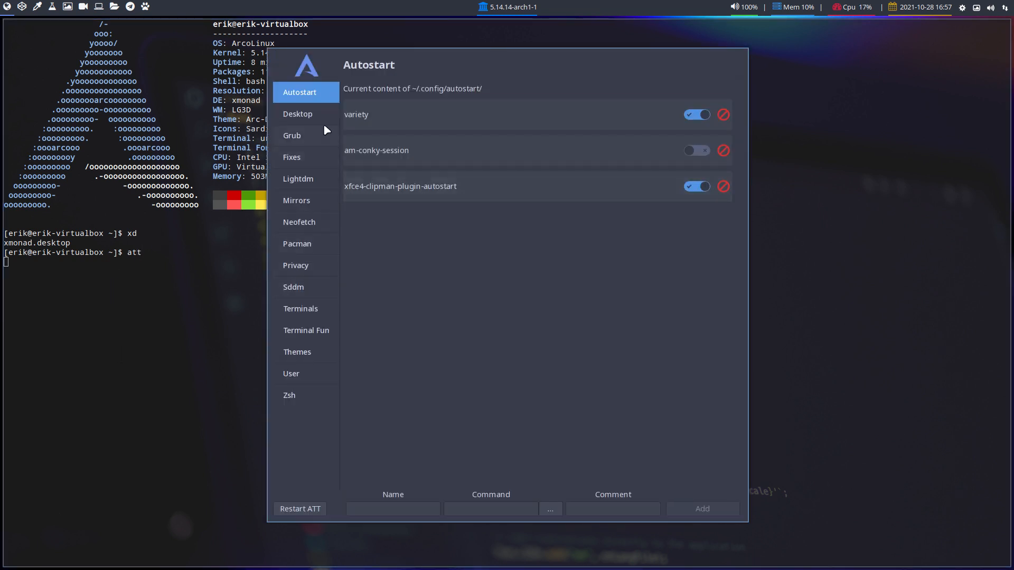
click(297, 114)
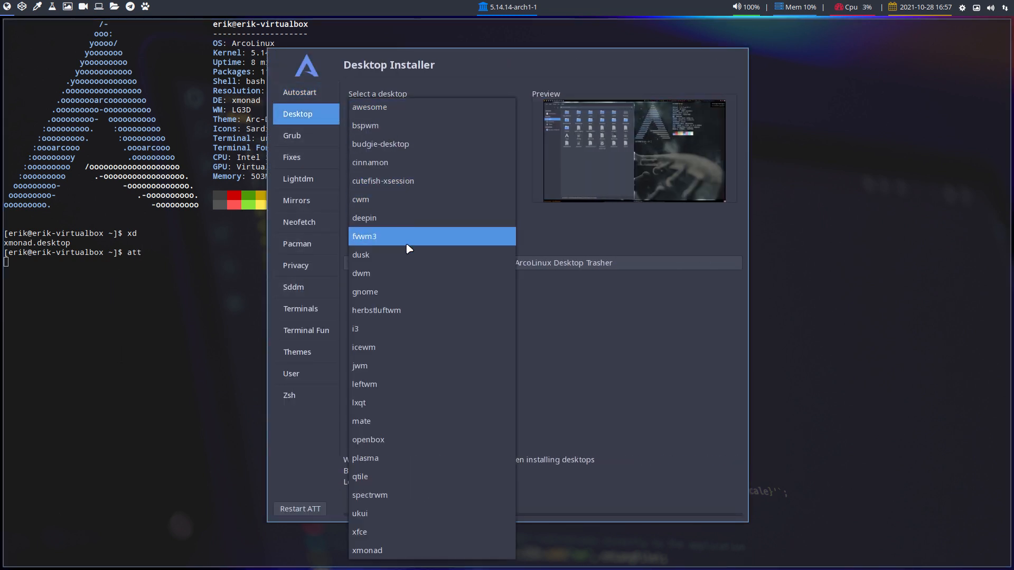
click(364, 384)
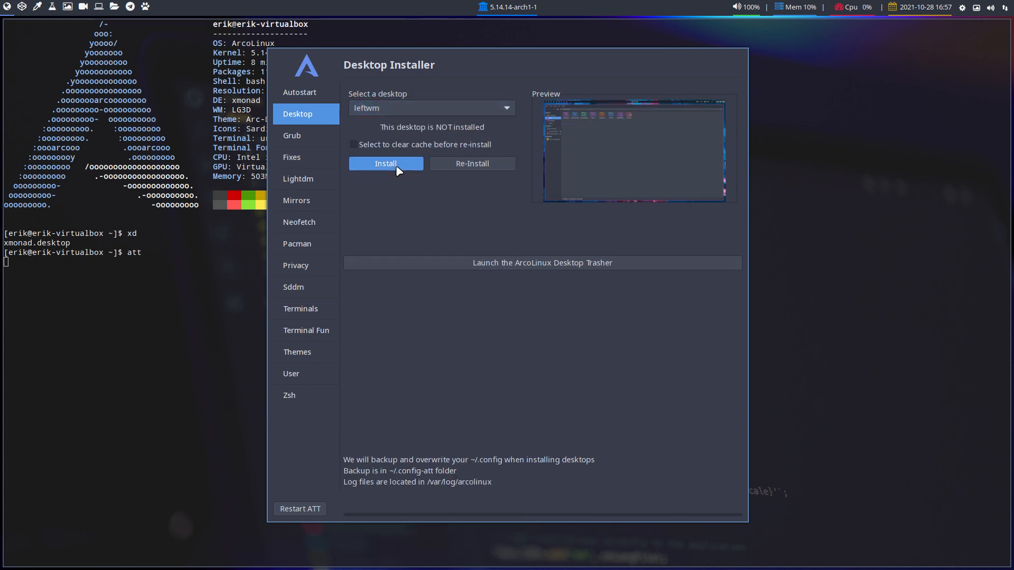
click(385, 163)
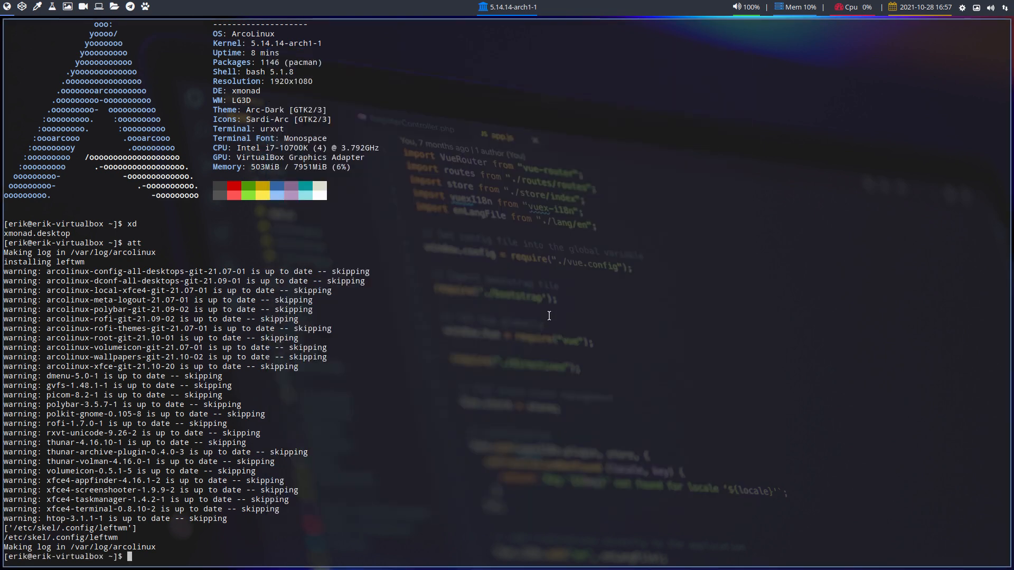
text(r)
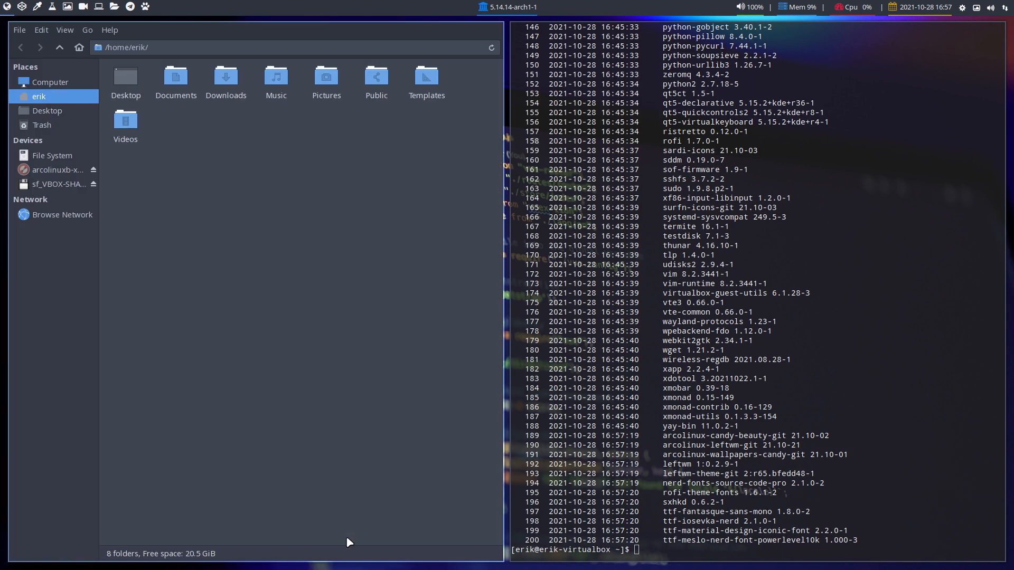
mouse_move(58, 155)
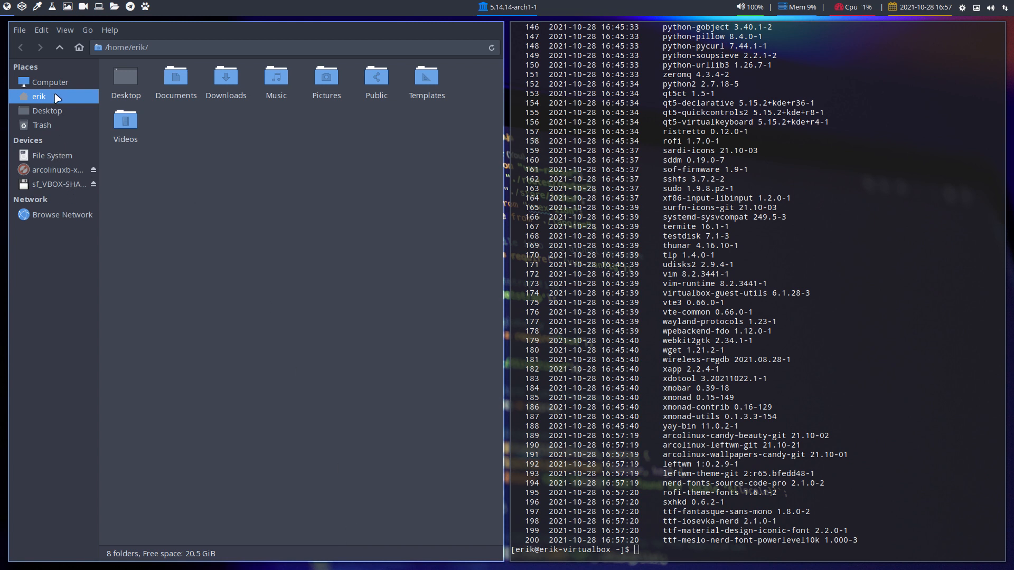
Step: Browse to /var/log/arcolinux/att and select both att log files
click(52, 155)
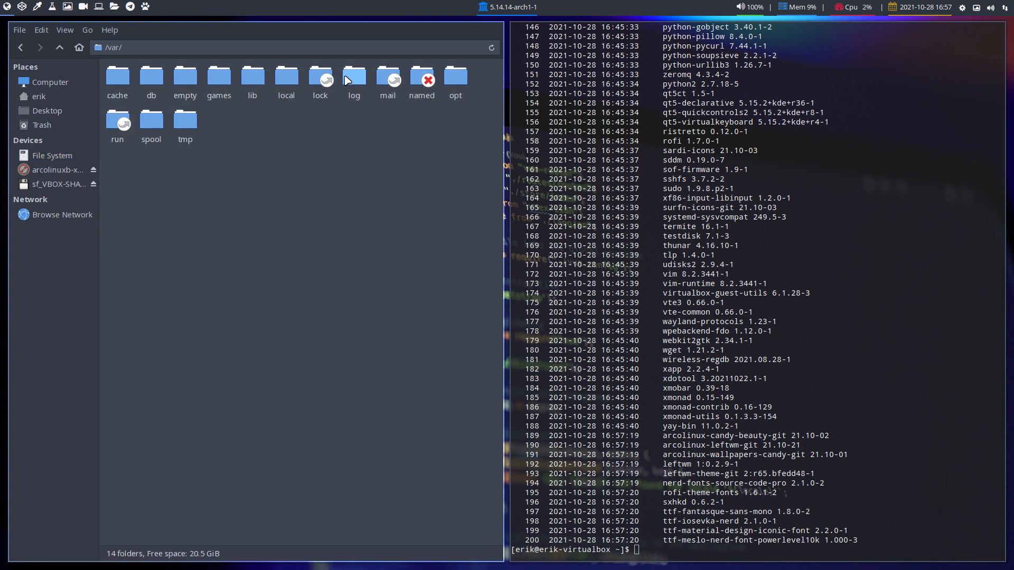
double_click(353, 76)
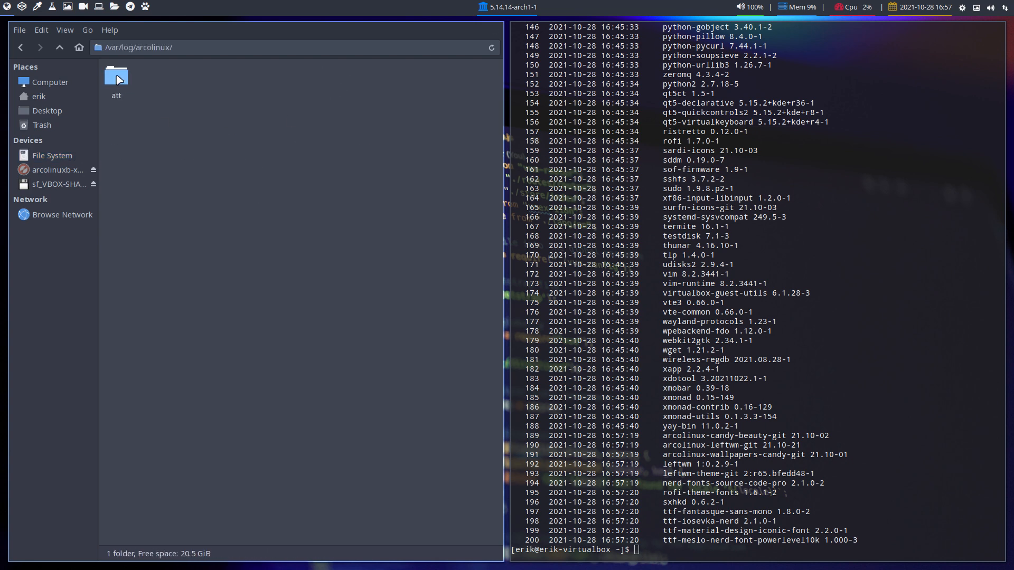
double_click(116, 76)
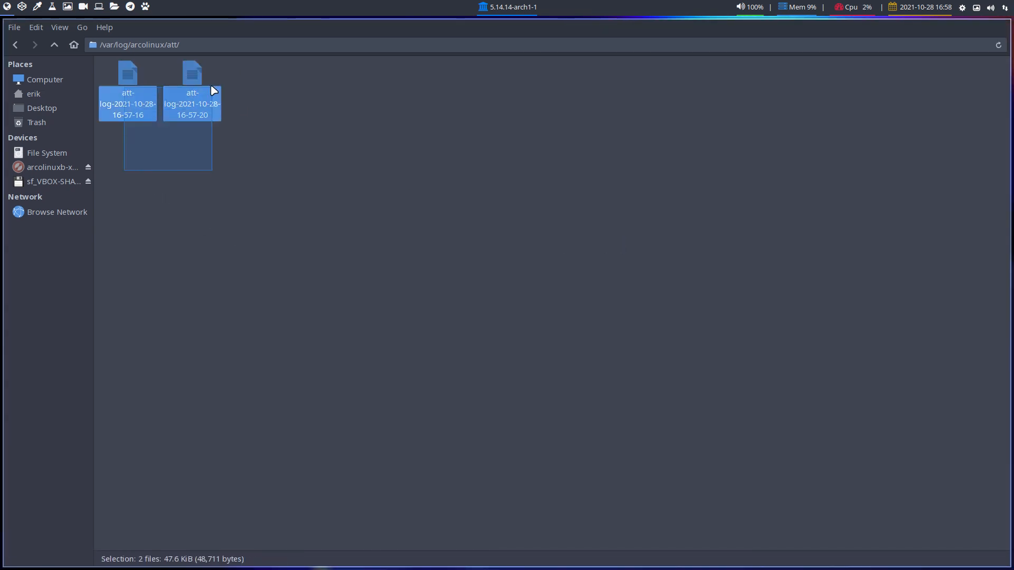
right_click(192, 104)
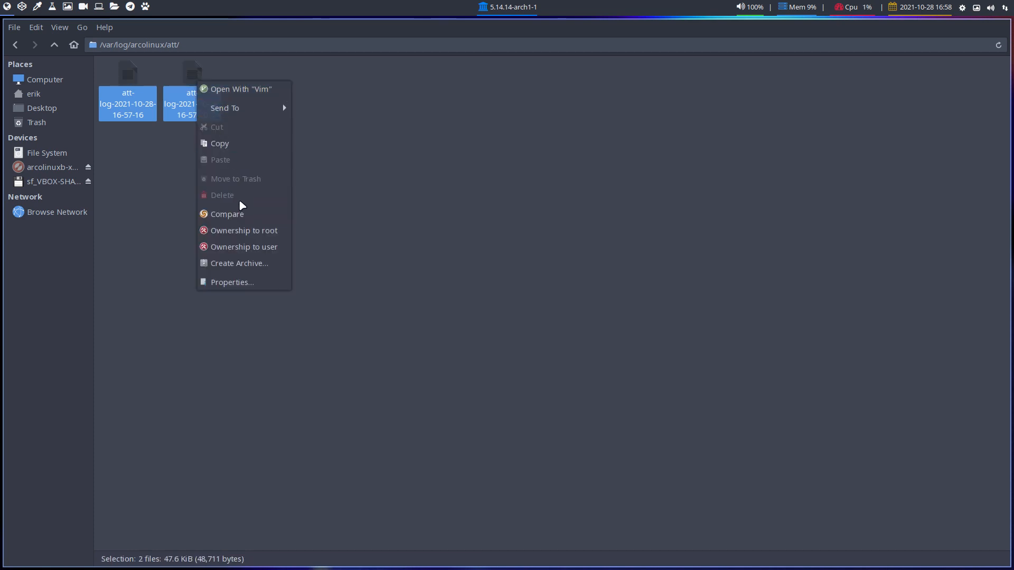
click(244, 217)
text(sudo)
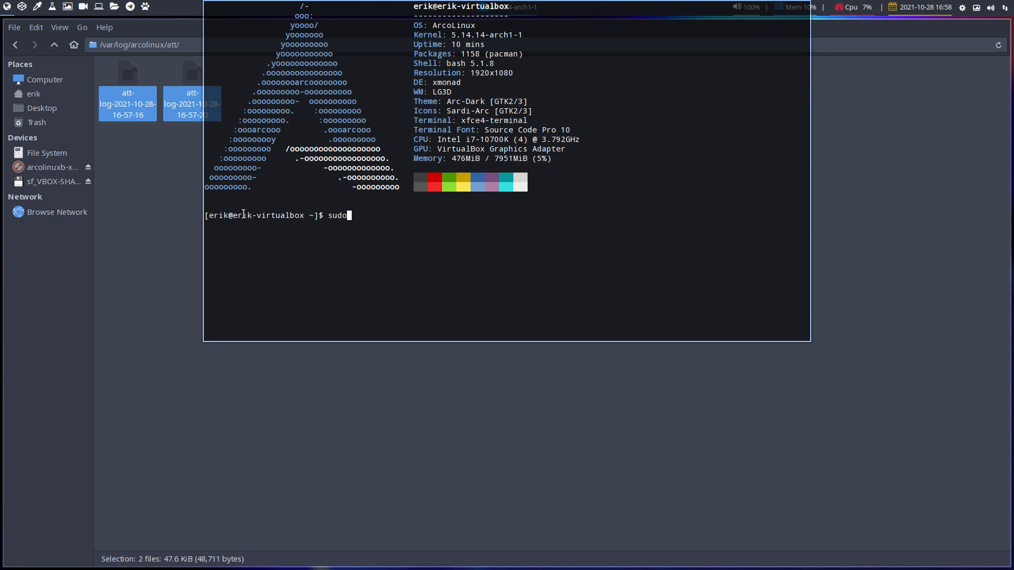
Step: Hide the drop-down terminal and open the context menu for both att logs
text(pacman)
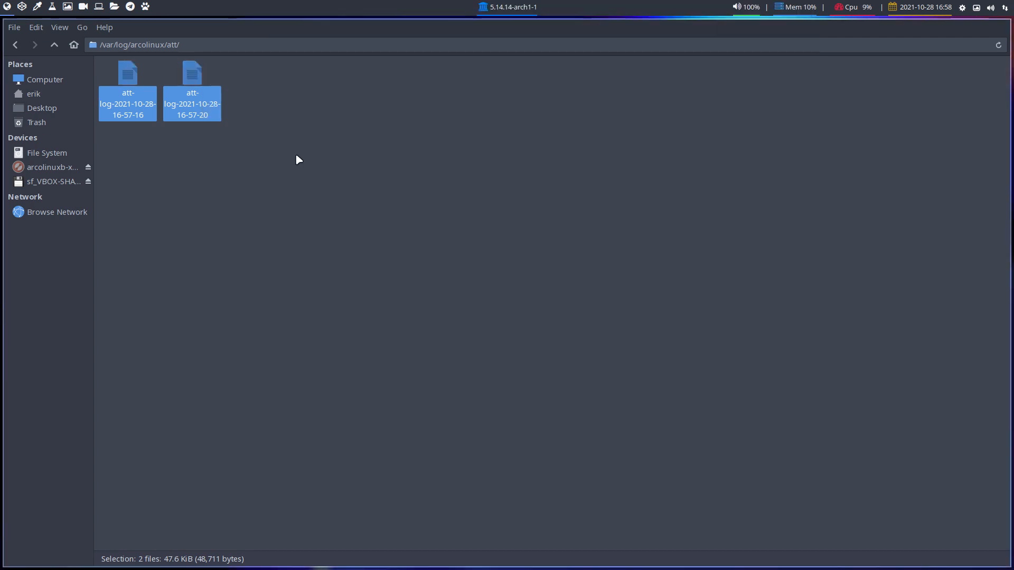
right_click(191, 87)
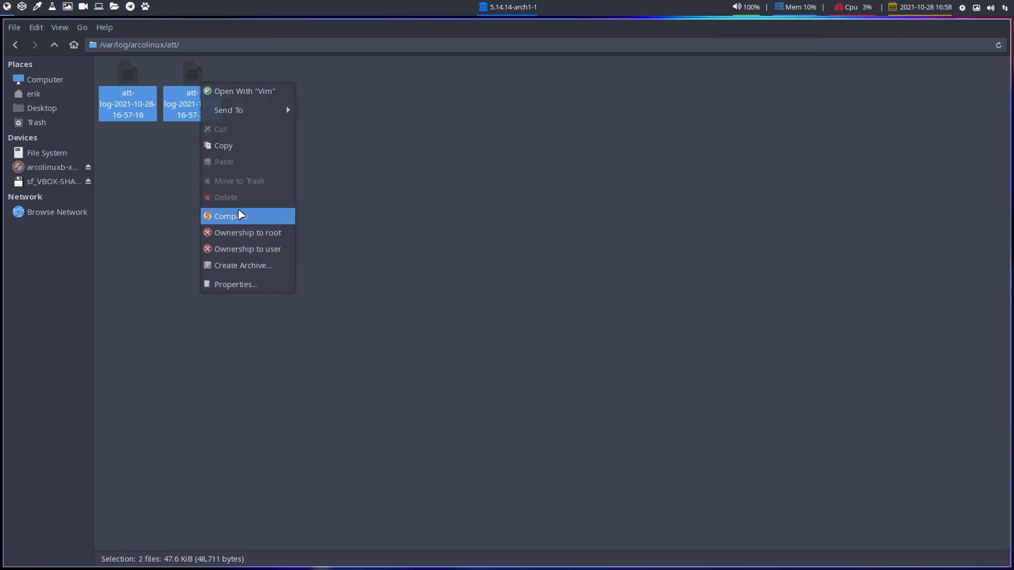
Step: Compare the two att logs in Meld and scroll to the inserted leftwm packages
click(227, 215)
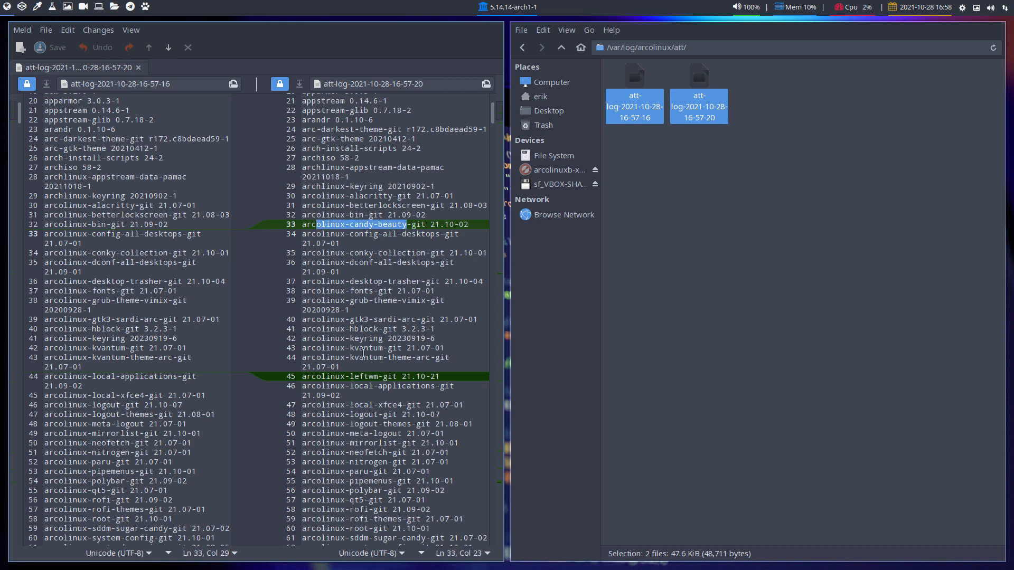
scroll(down, 3)
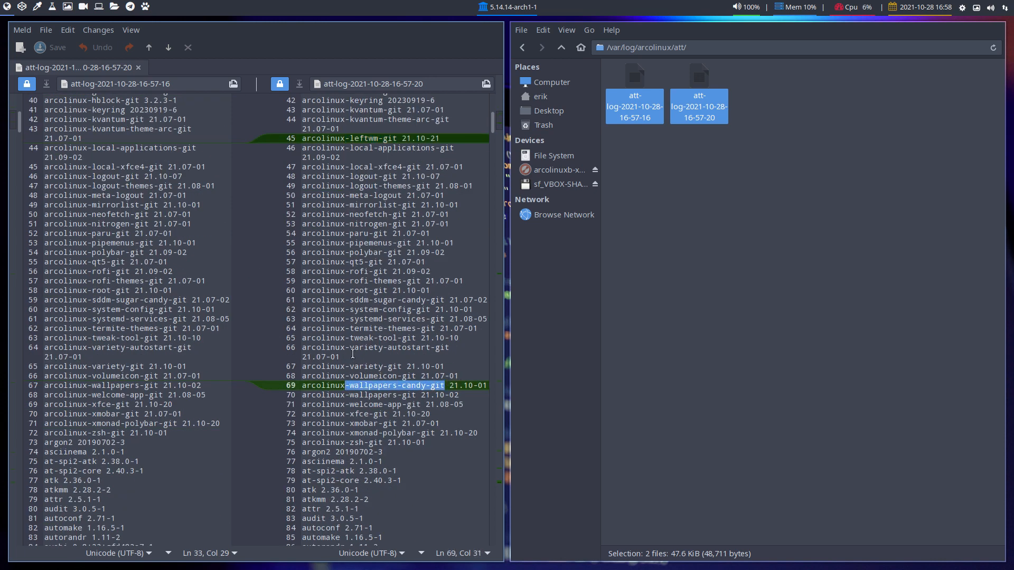
scroll(down, 3)
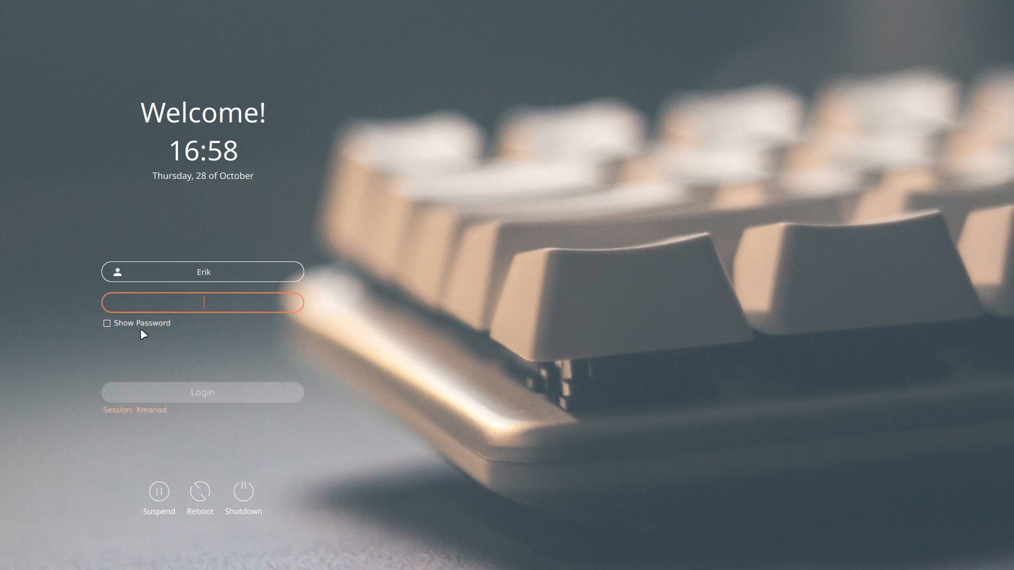
mouse_move(146, 418)
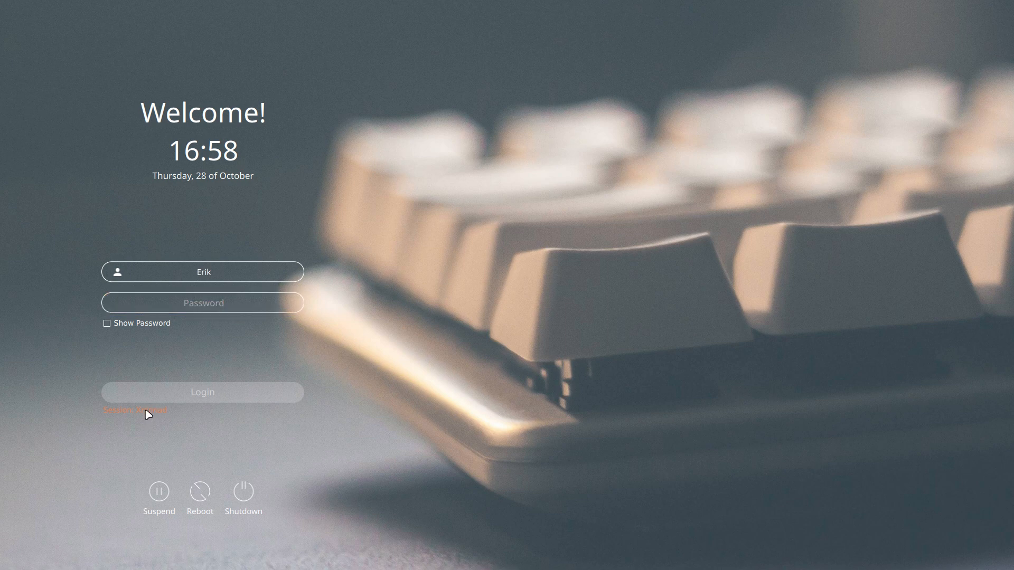
Step: Choose the LeftWM session at the SDDM greeter and log in
click(135, 410)
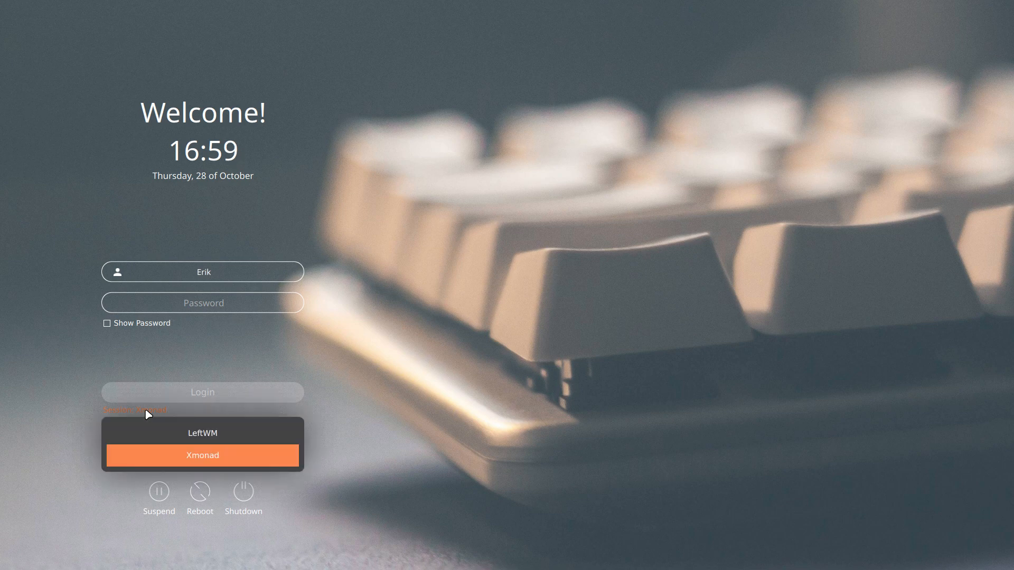
click(202, 432)
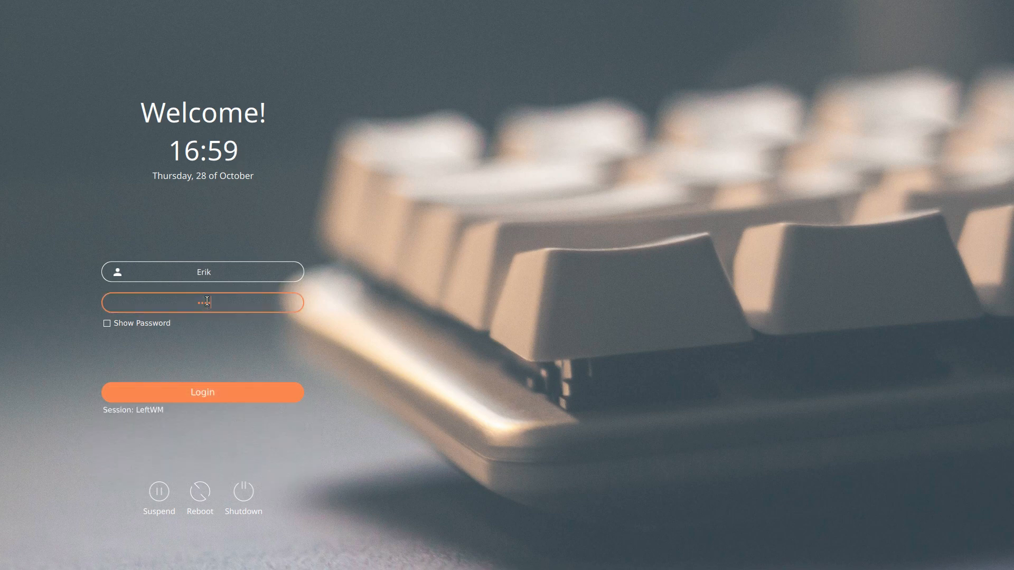
click(201, 392)
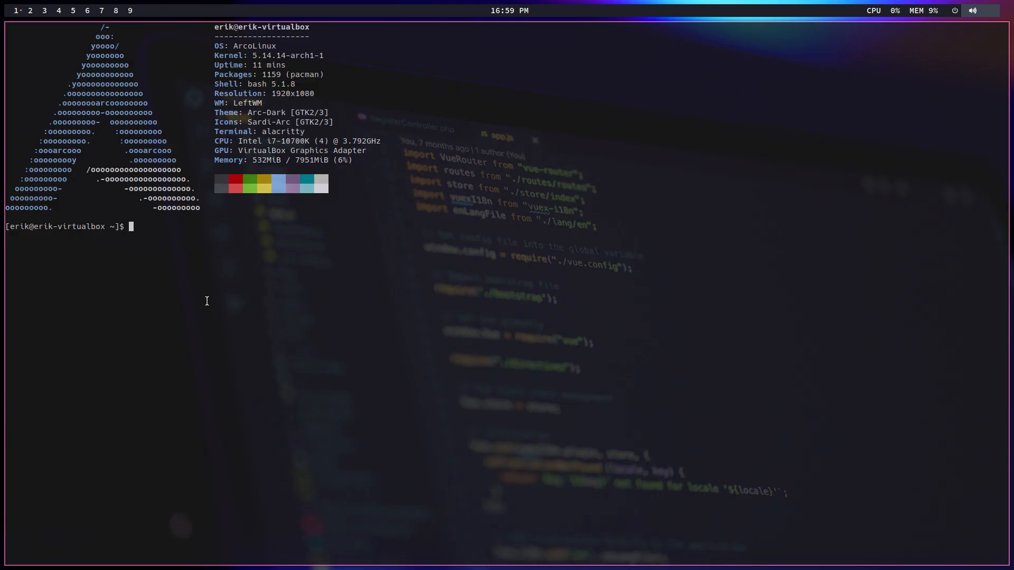
Step: Run leftwm-theme update to refresh the available themes list
text(left)
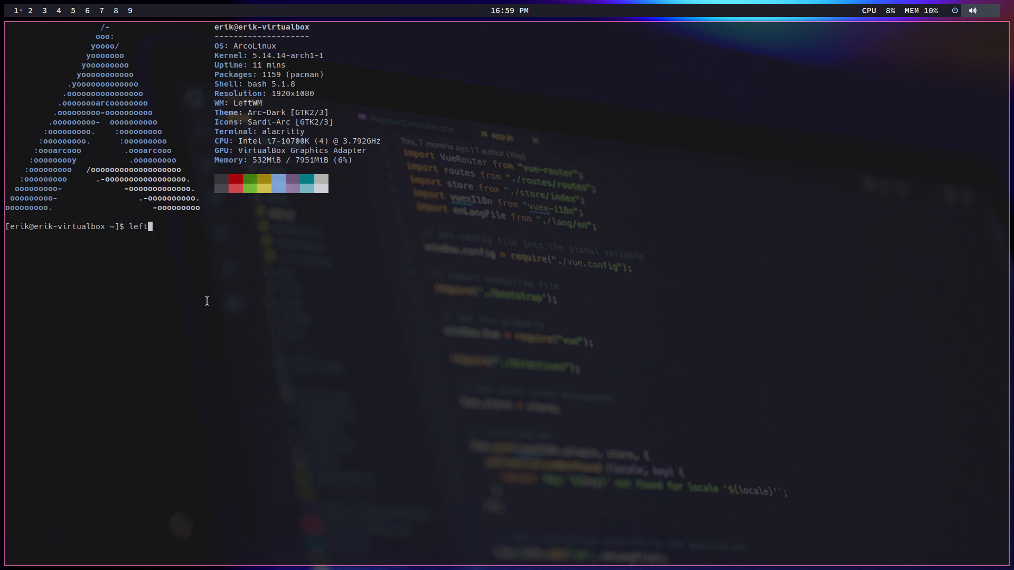
text(w)
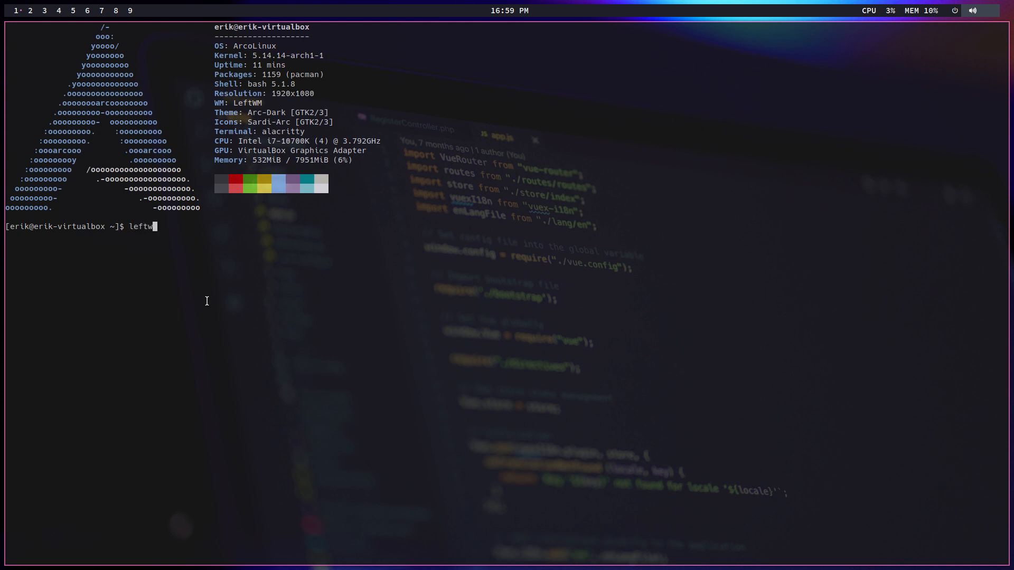
text(-)
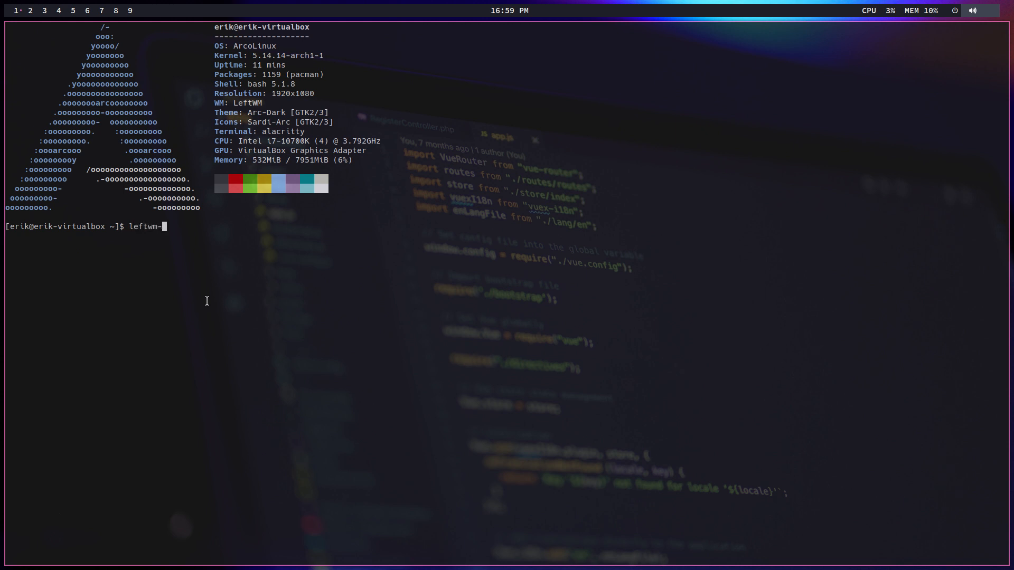
text(theme update)
text(leftwm-theme)
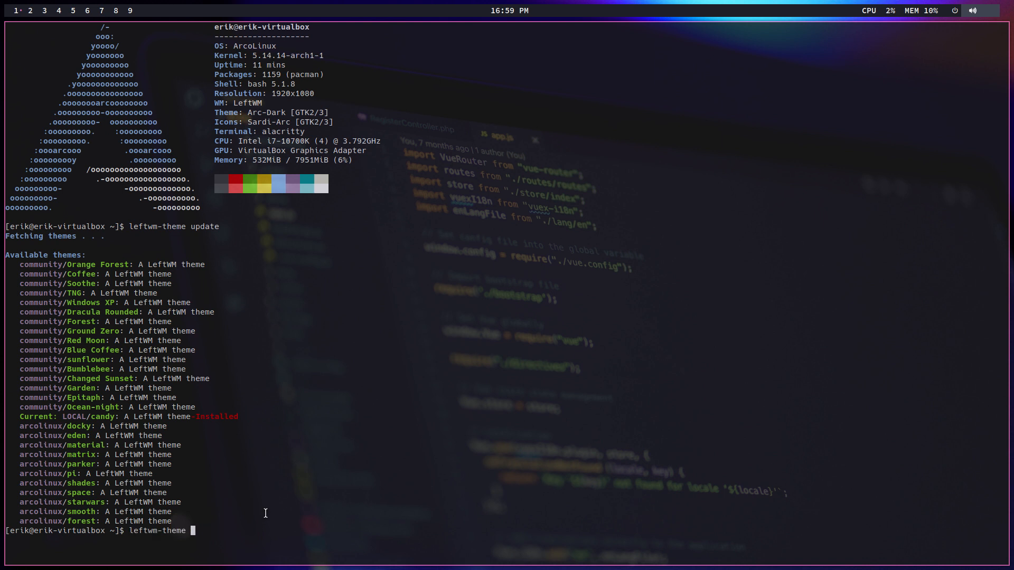
Step: Install the forest theme with leftwm-theme install forest
text(all)
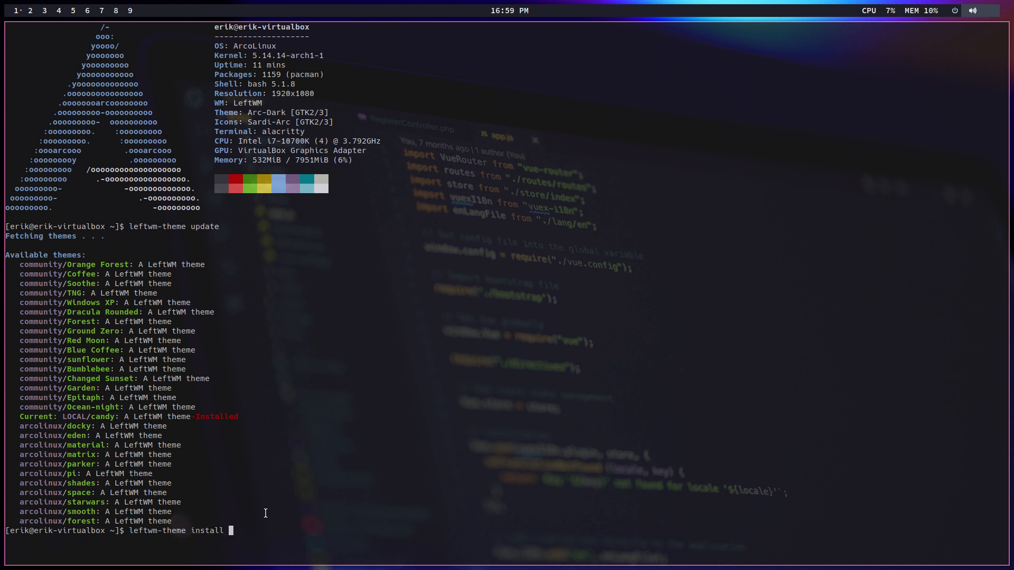
text(foerst)
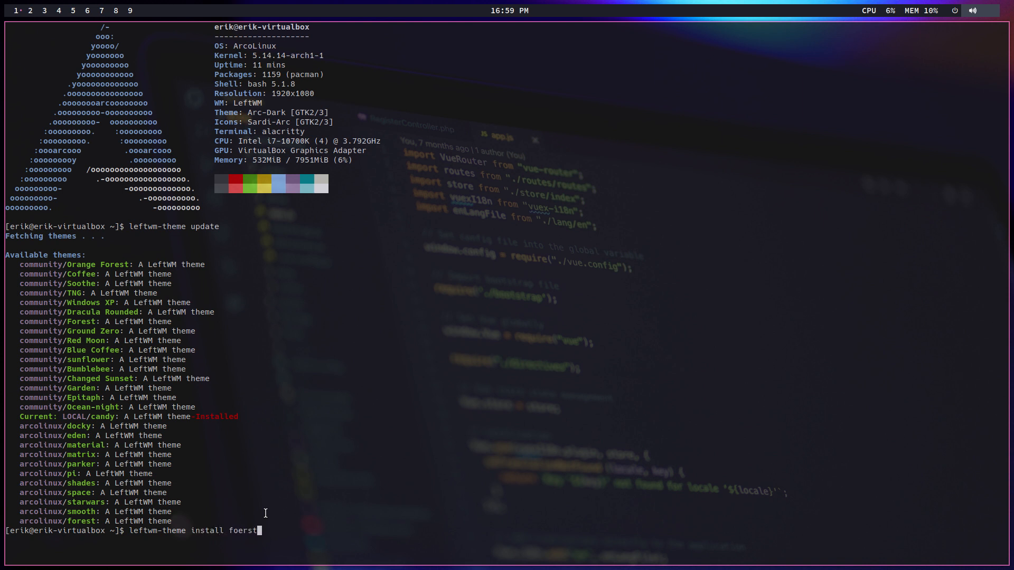
key(BackSpace)
text(r)
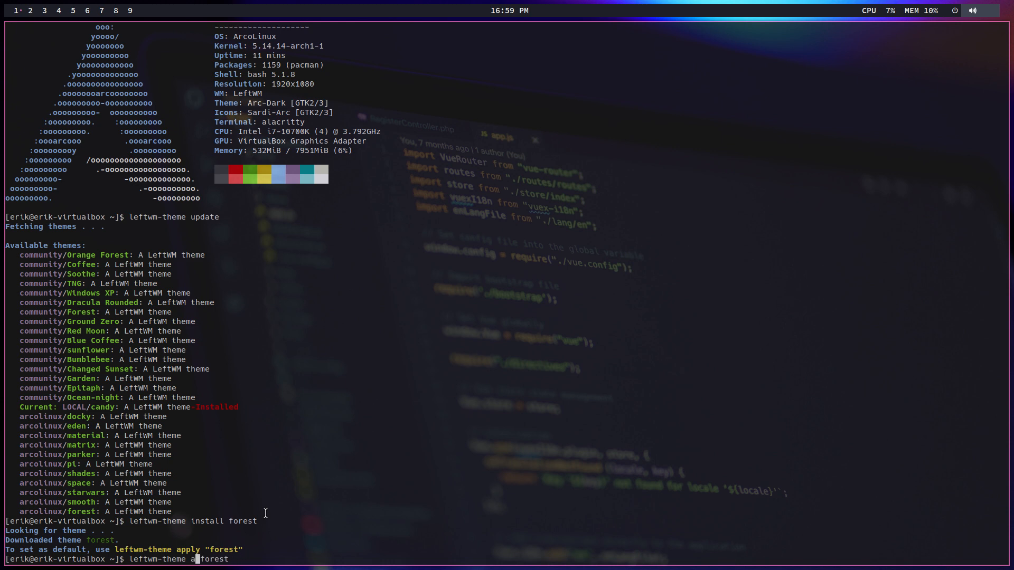
Step: Apply the forest theme with leftwm-theme apply forest and open the power menu
text(pply)
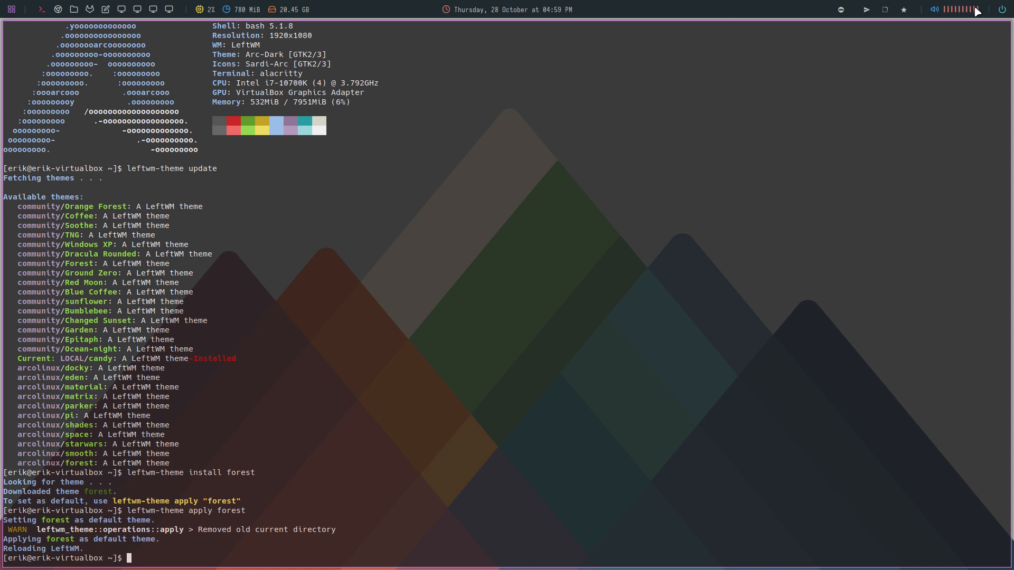
click(12, 9)
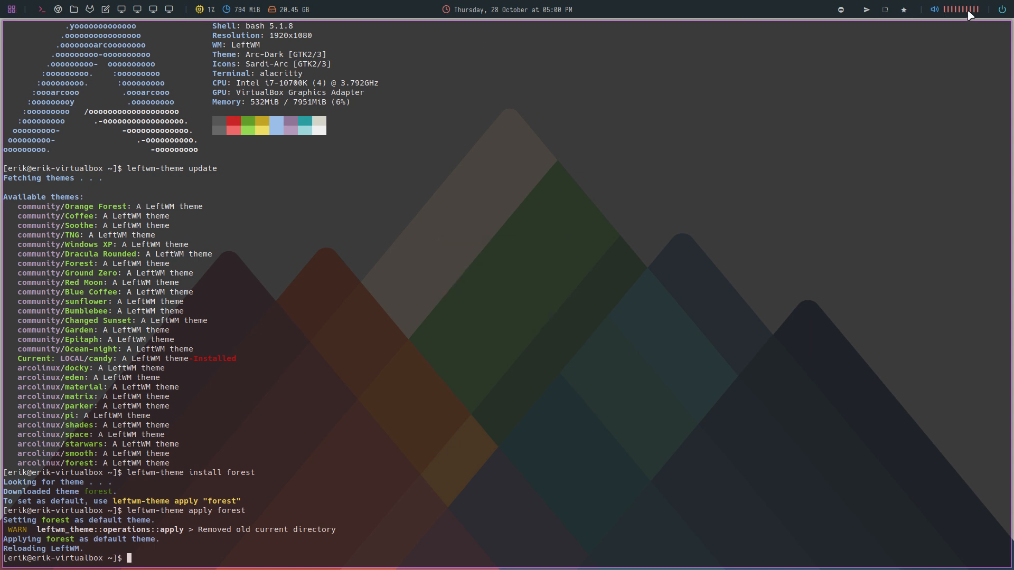
click(1004, 9)
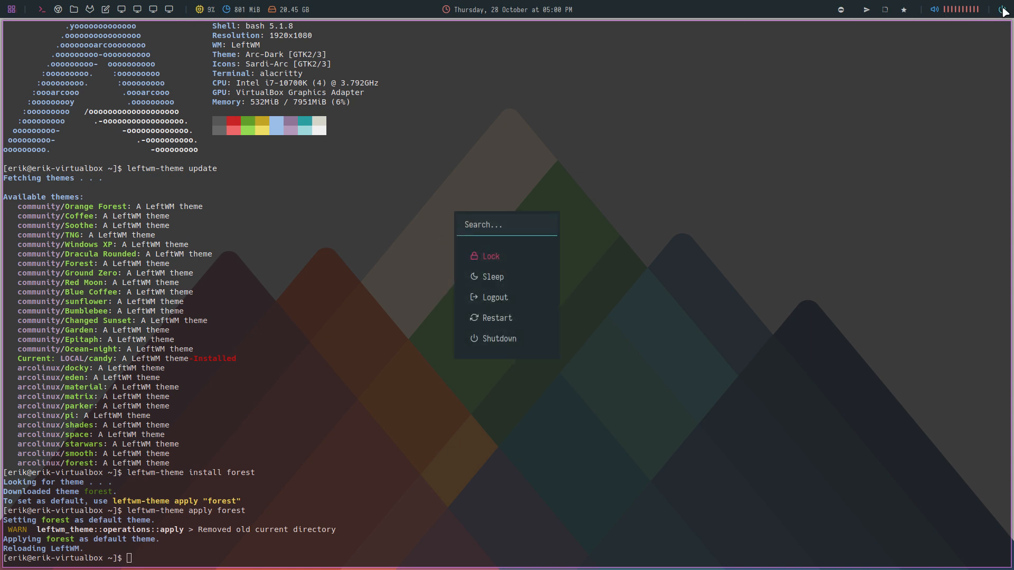